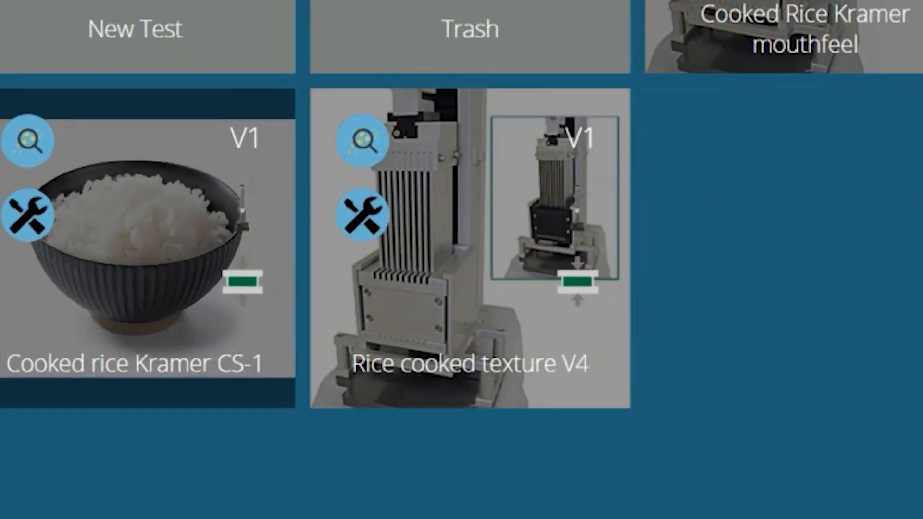
Open the Rice cooked texture V4 test and scroll through its attributes.
{"action": "left_click", "coordinate": [361, 216]}
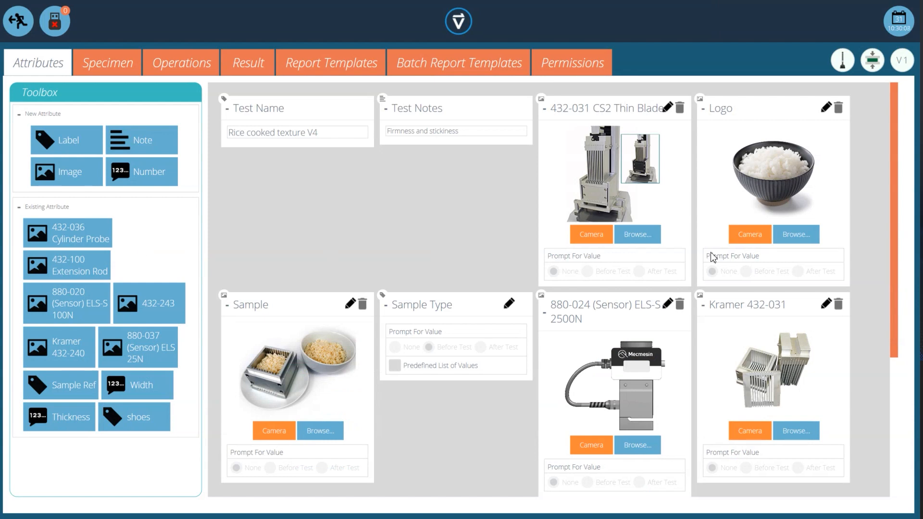
{"action": "scroll", "scroll_direction": "down", "scroll_amount": 3}
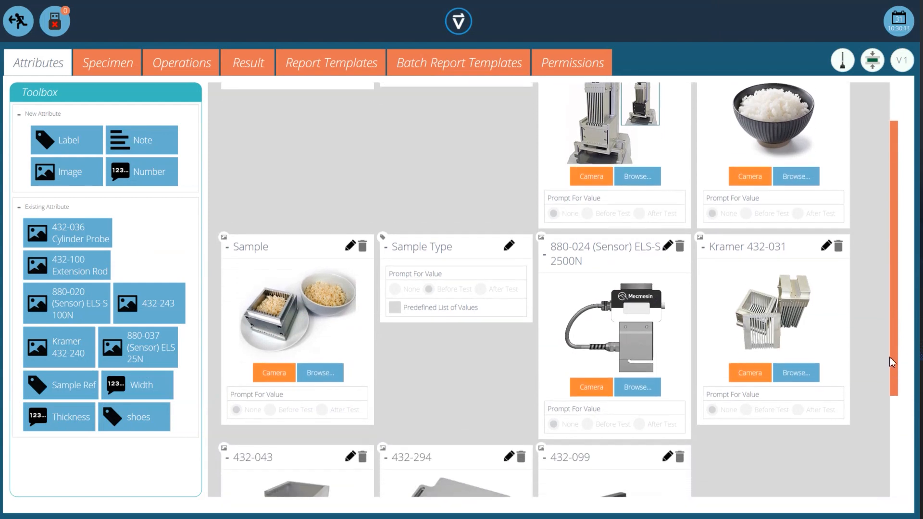
Review the four-step operations timeline, then return to the main test list.
{"action": "left_click", "coordinate": [182, 63]}
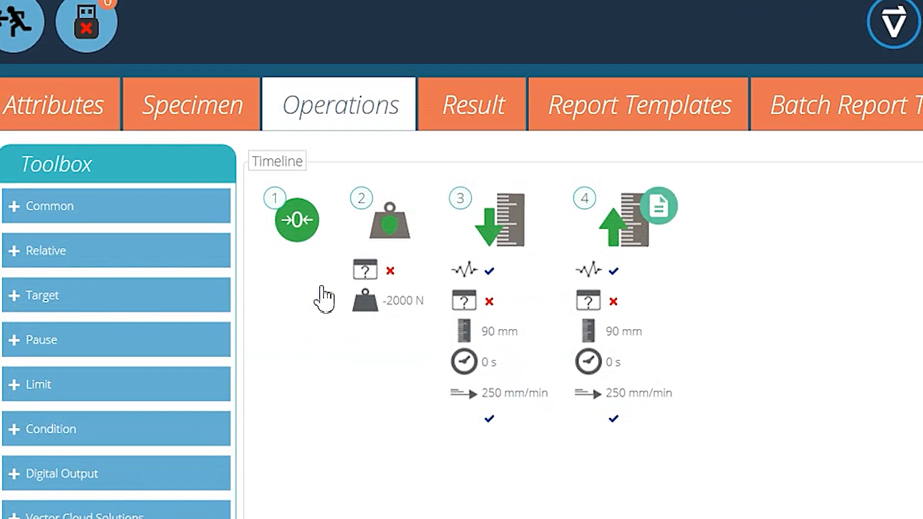
{"action": "left_click", "coordinate": [471, 105]}
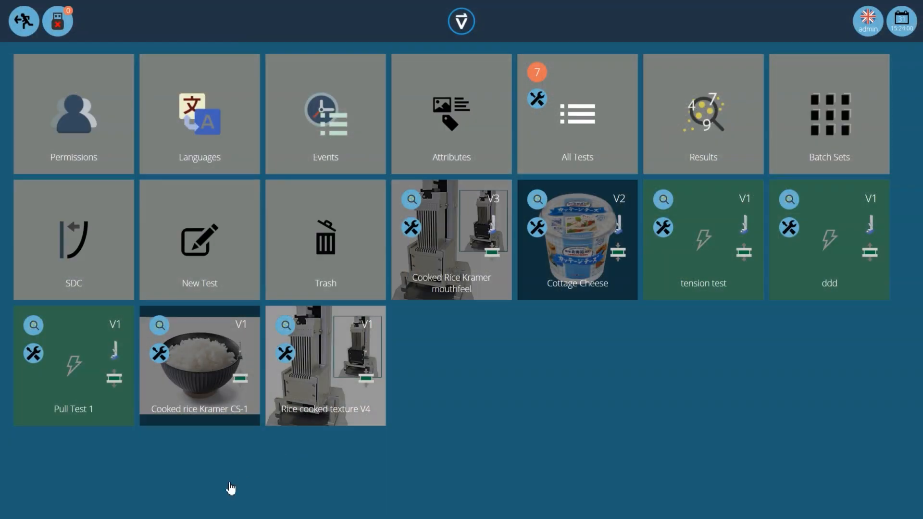
{"action": "mouse_move", "coordinate": [127, 410]}
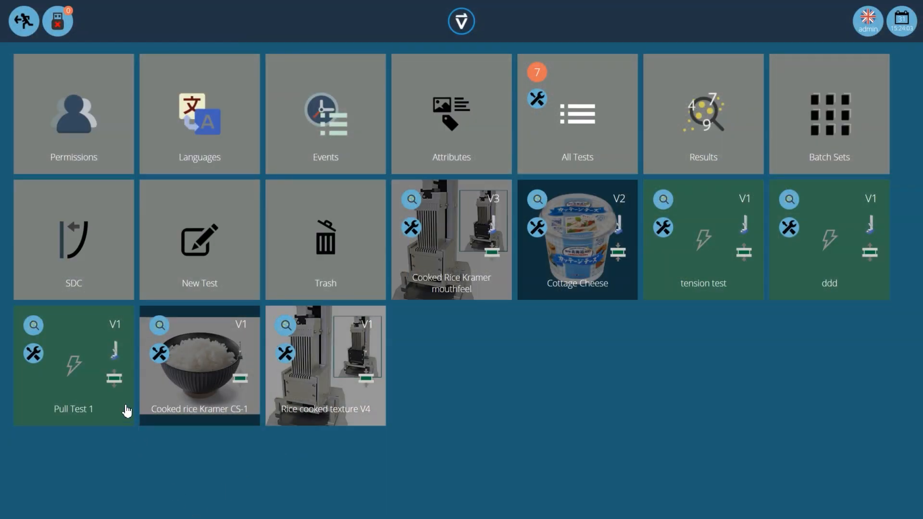
Open the rice test's numeric results and enlarge sample 5's firmness curve (767.731 N).
{"action": "left_click", "coordinate": [286, 325]}
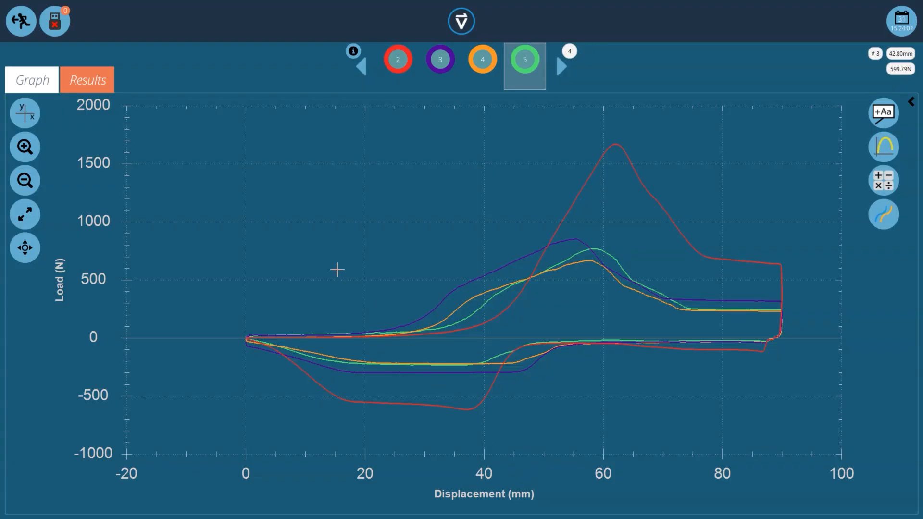
{"action": "mouse_move", "coordinate": [338, 270]}
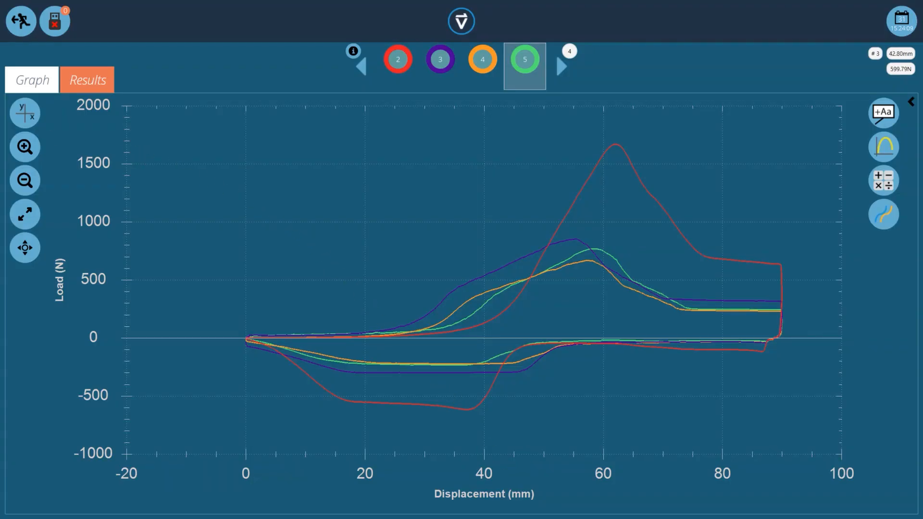
{"action": "left_click", "coordinate": [87, 80]}
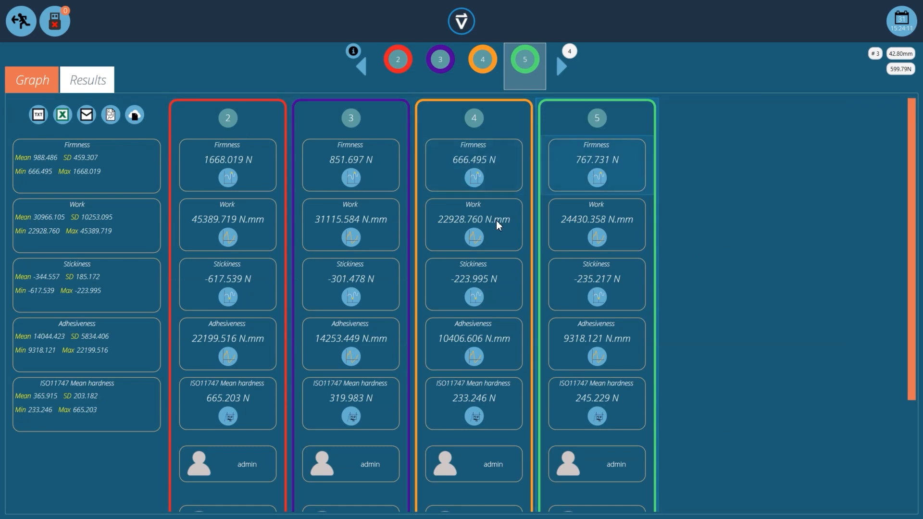
{"action": "left_click", "coordinate": [595, 178]}
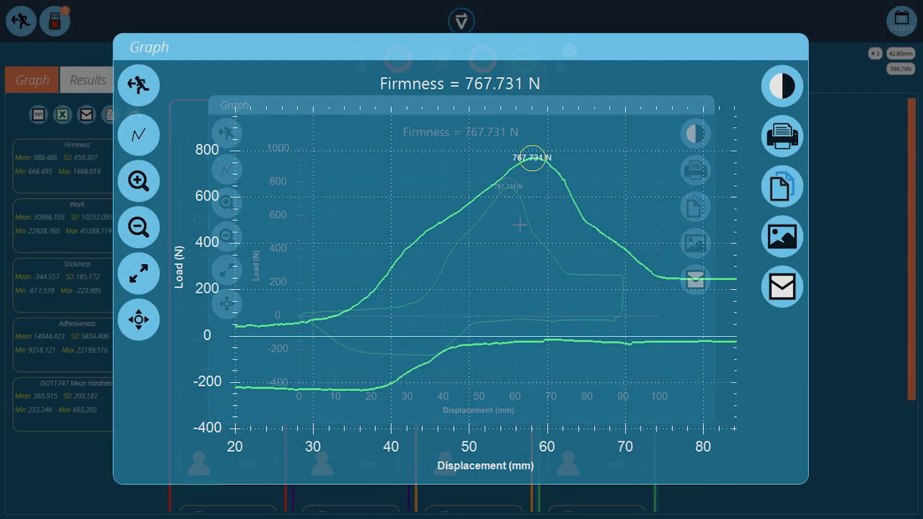